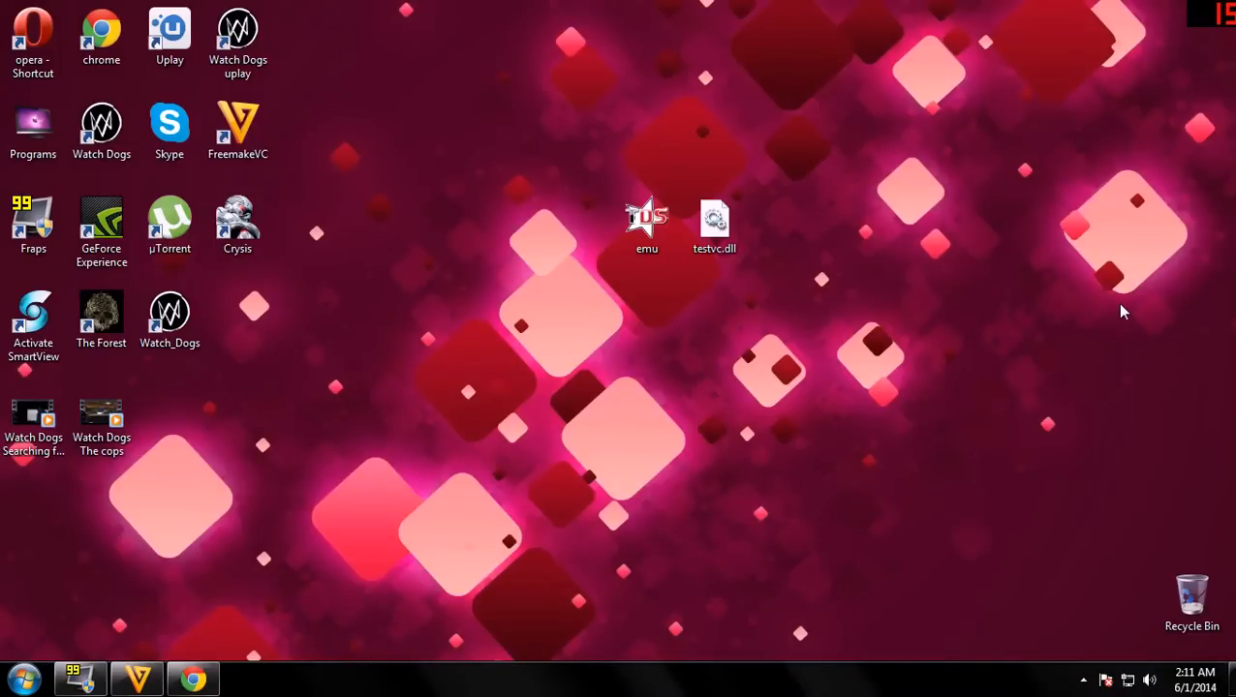
pyautogui.moveTo(366, 225)
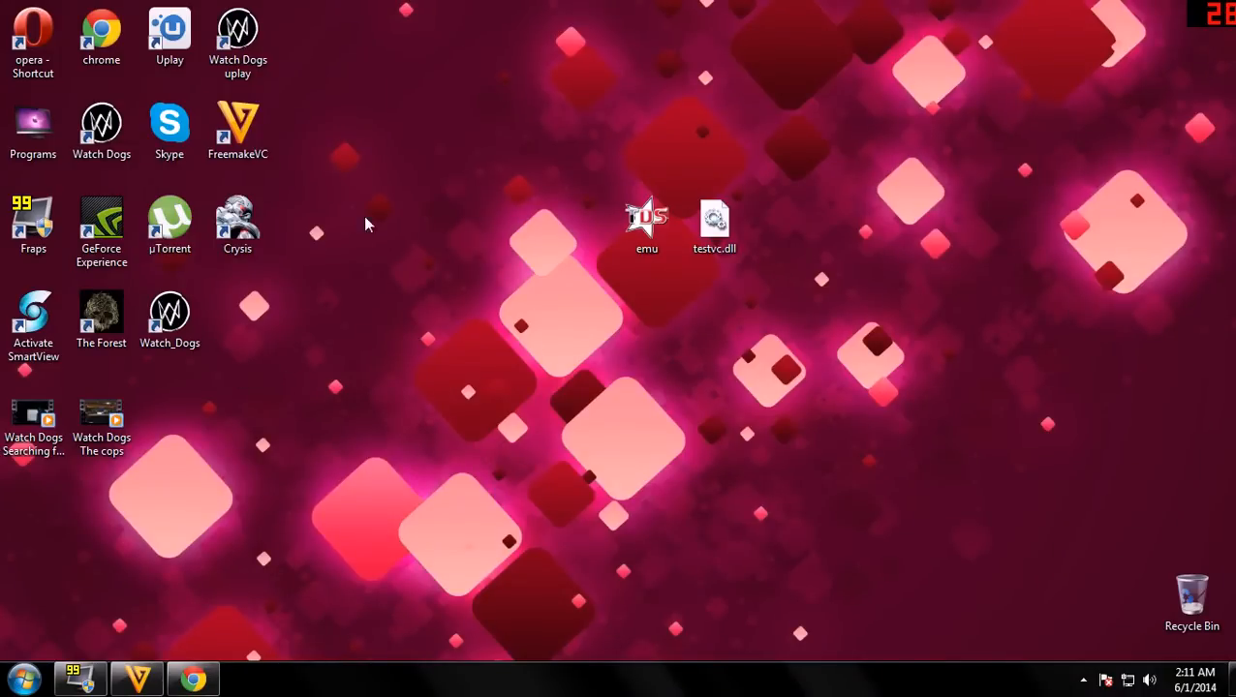
# Restore the Chrome window so the sendspace download page for the EmuCR zip shows over the desktop
pyautogui.moveTo(527, 192); pyautogui.dragTo(540, 423)
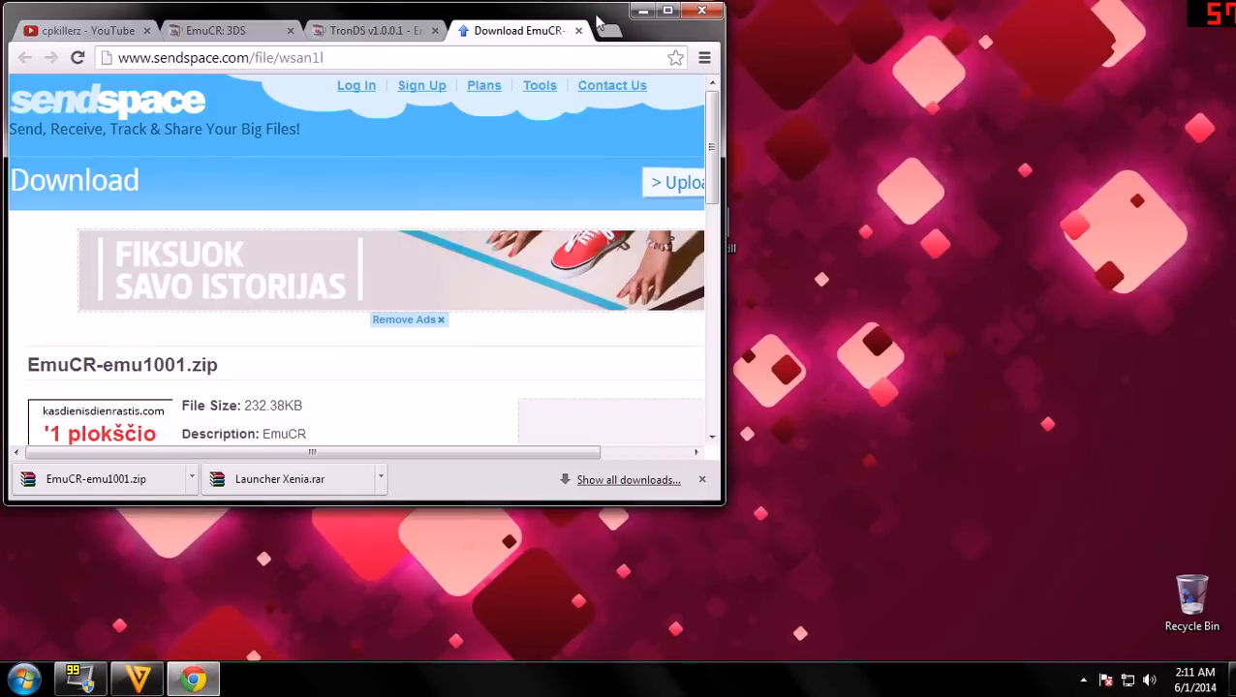
# Maximize Chrome on the EmuCR 3DS listings and scroll down to the TronDS v1.0.0.1 post
pyautogui.click(667, 11)
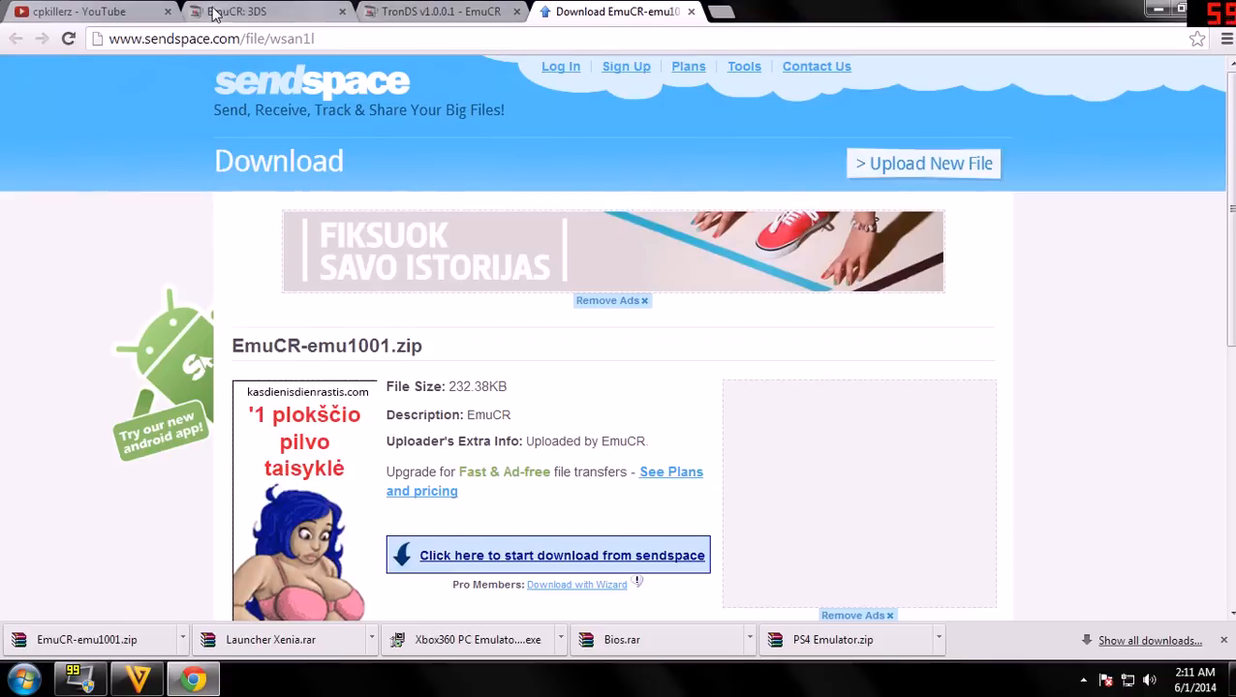
pyautogui.click(236, 11)
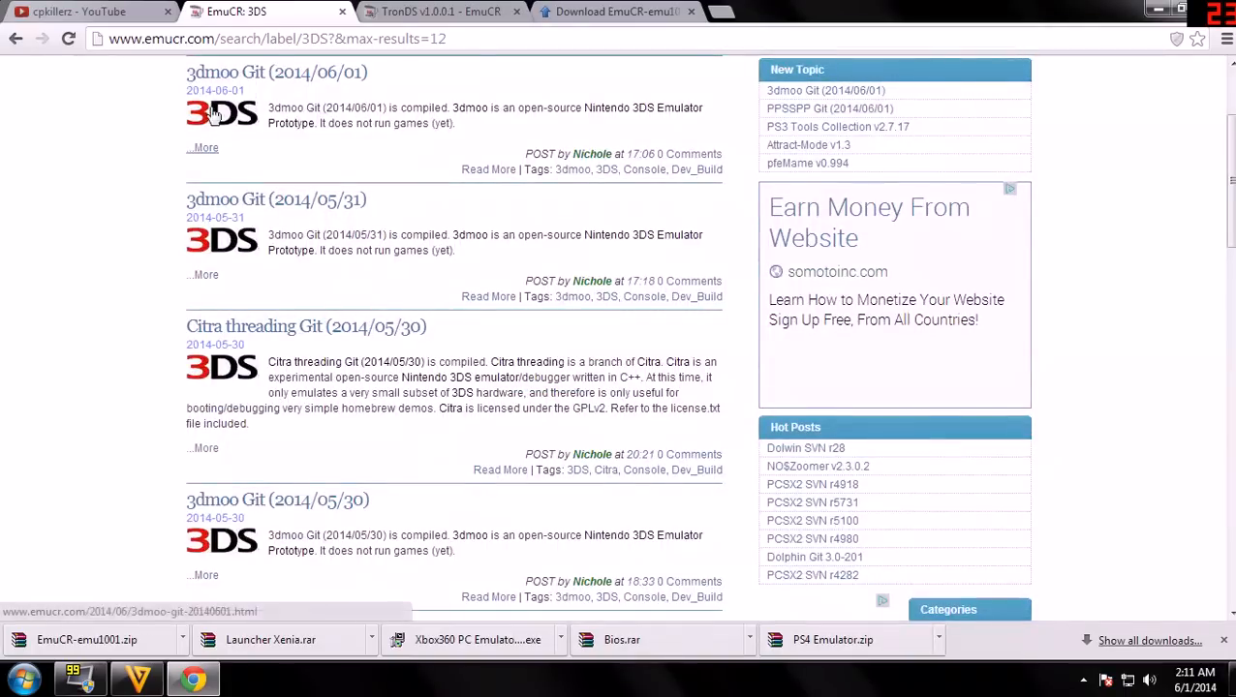
pyautogui.scroll(-3)
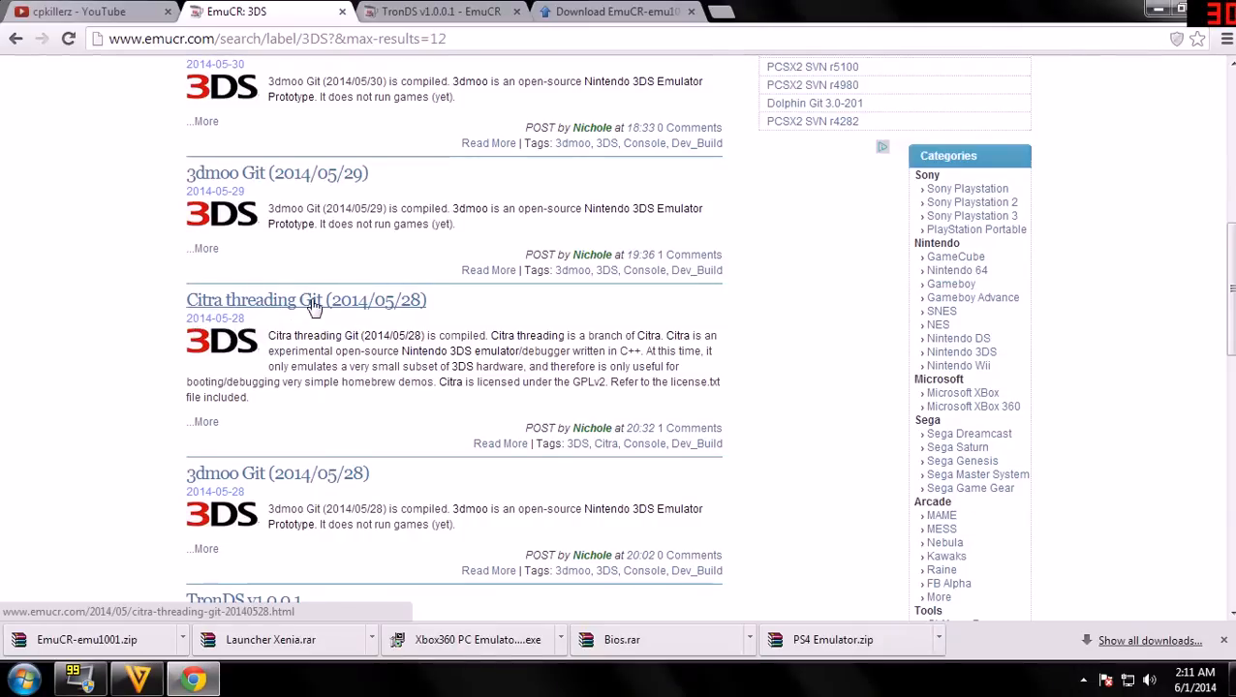
pyautogui.scroll(-3)
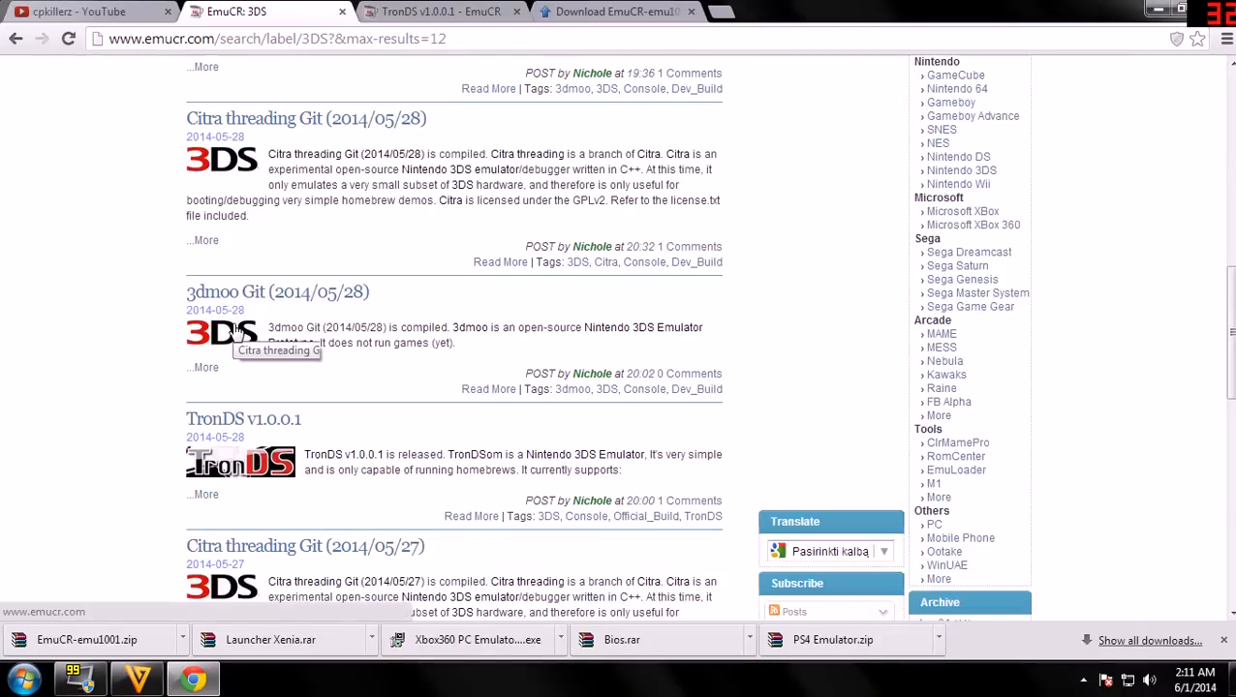
pyautogui.scroll(-3)
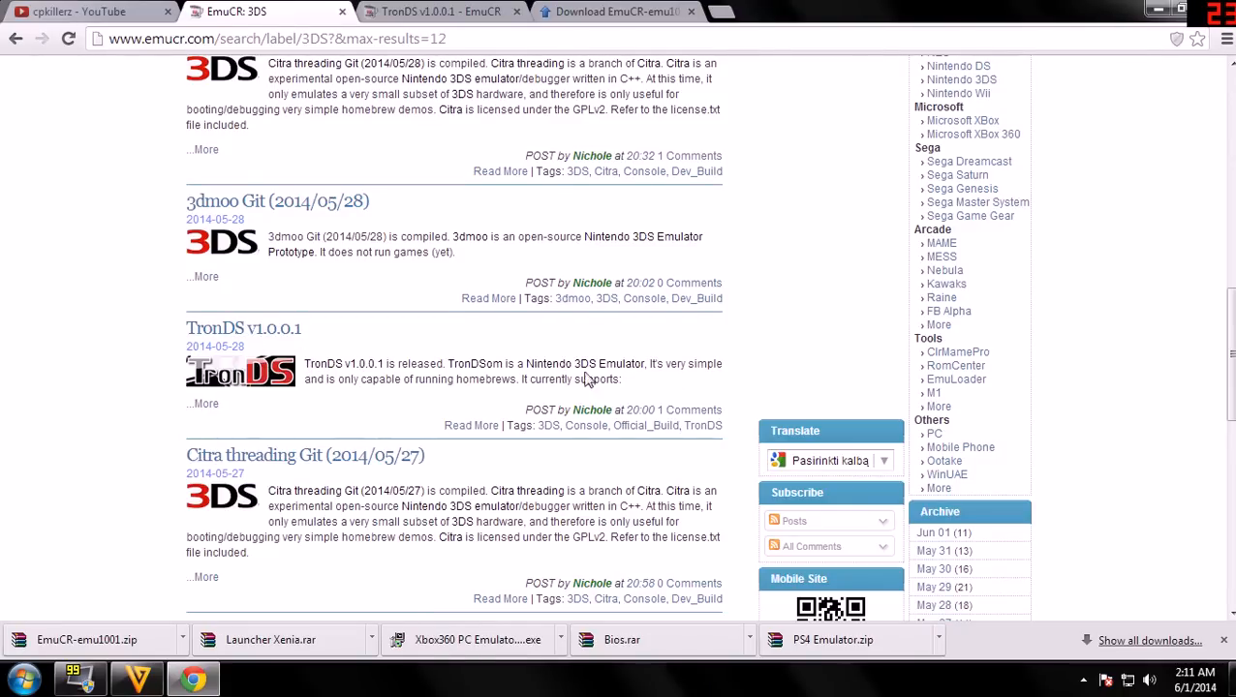
pyautogui.moveTo(352, 398)
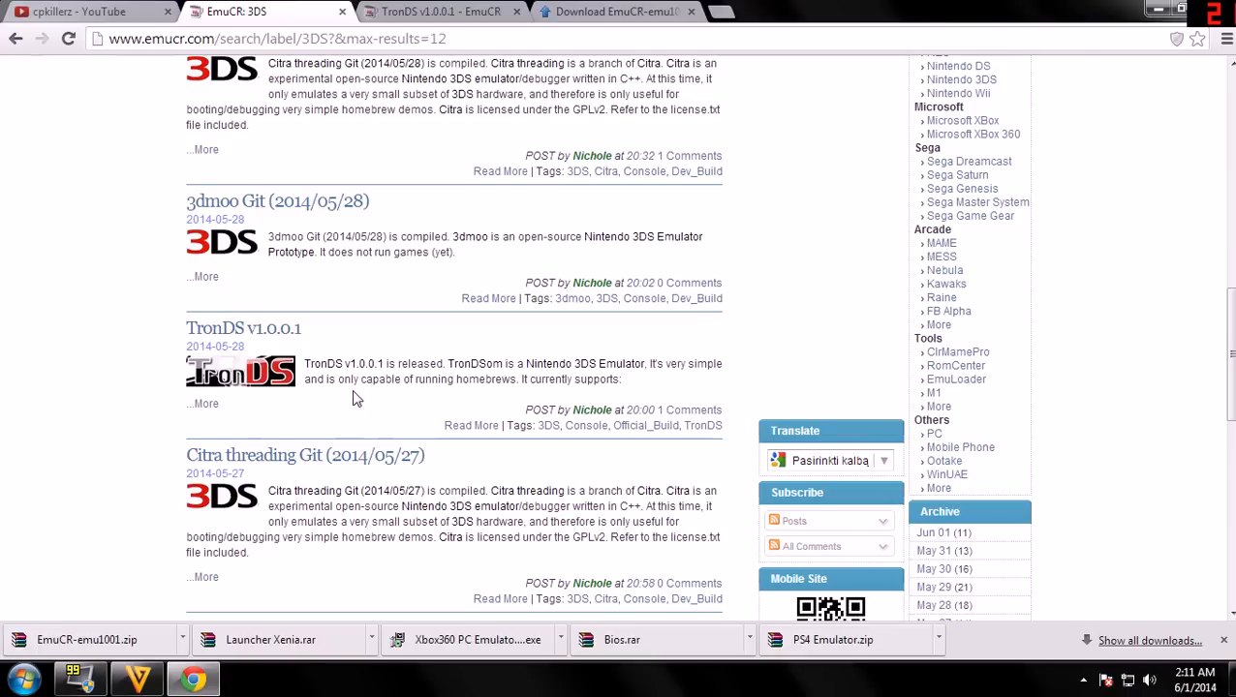
pyautogui.moveTo(502, 395)
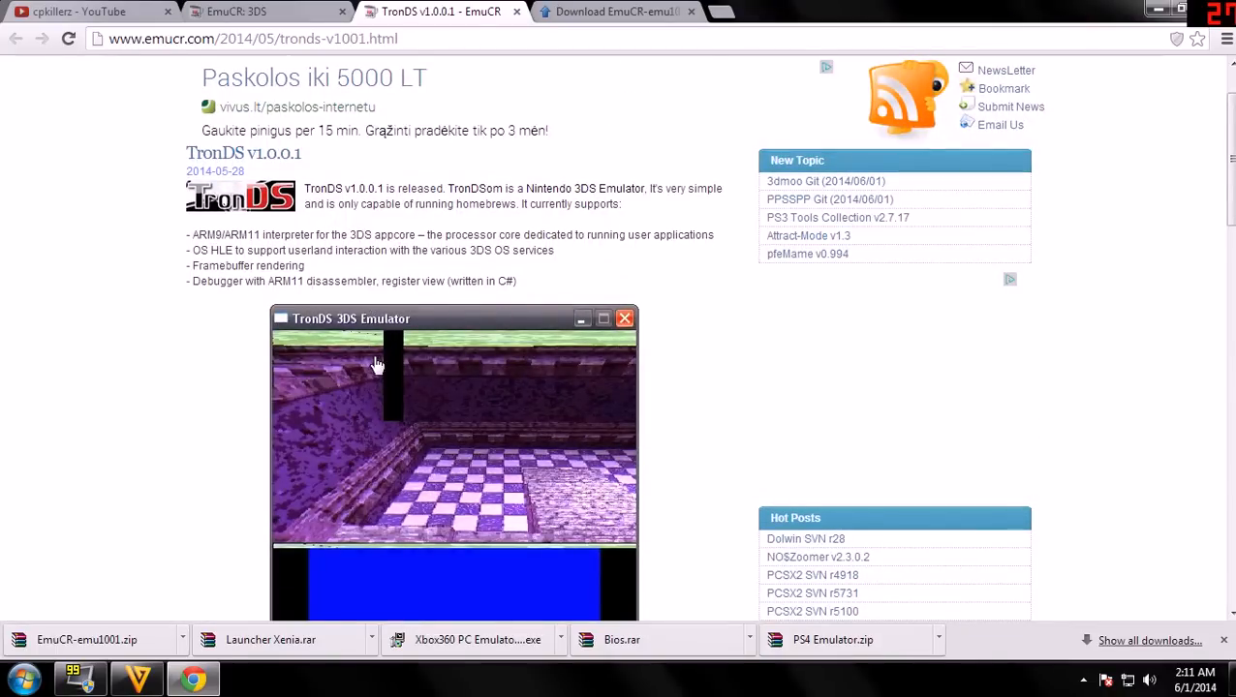
# Scroll through the TronDS v1.0.0.1 post's feature list and emulator screenshot
pyautogui.scroll(-3)
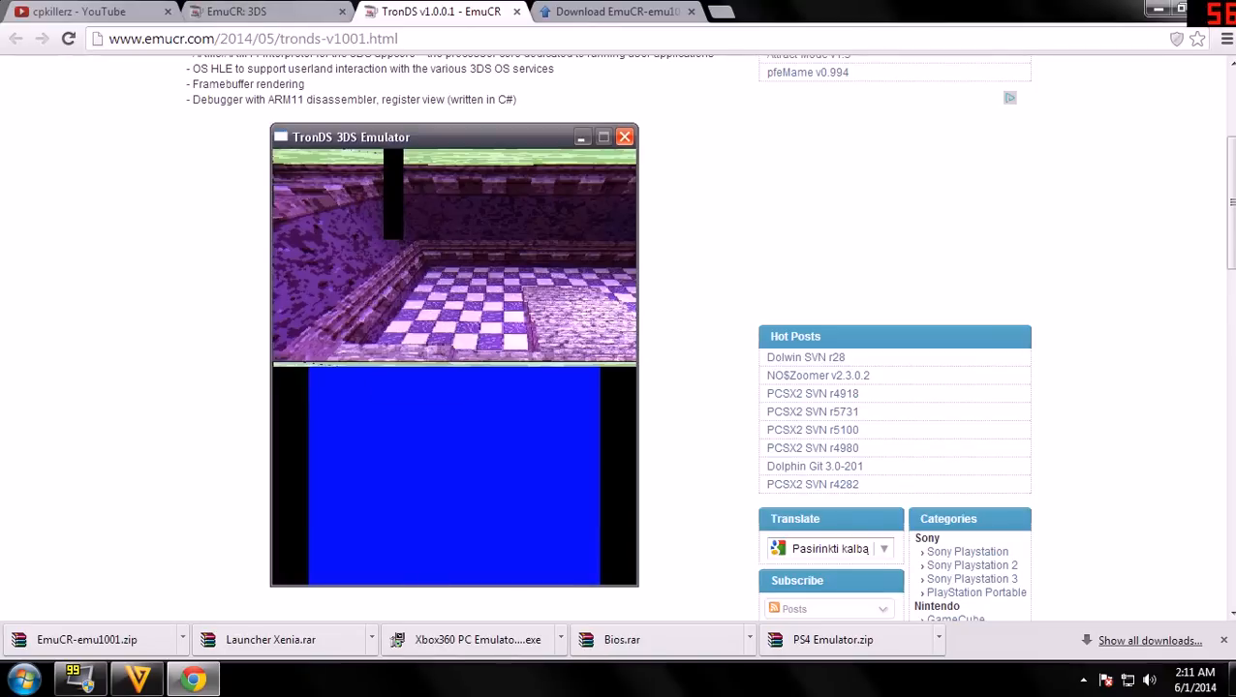
pyautogui.moveTo(915, 173)
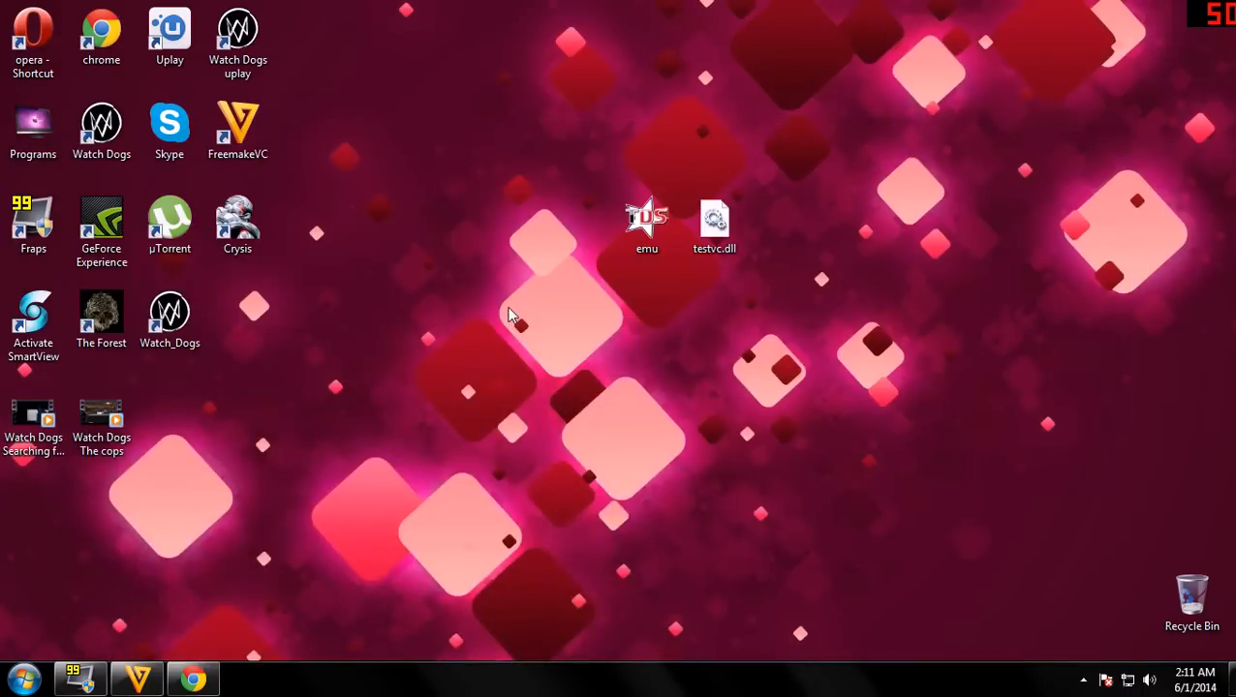
# Launch emu.exe from the desktop and allow it to run past the security warning
pyautogui.click(647, 223)
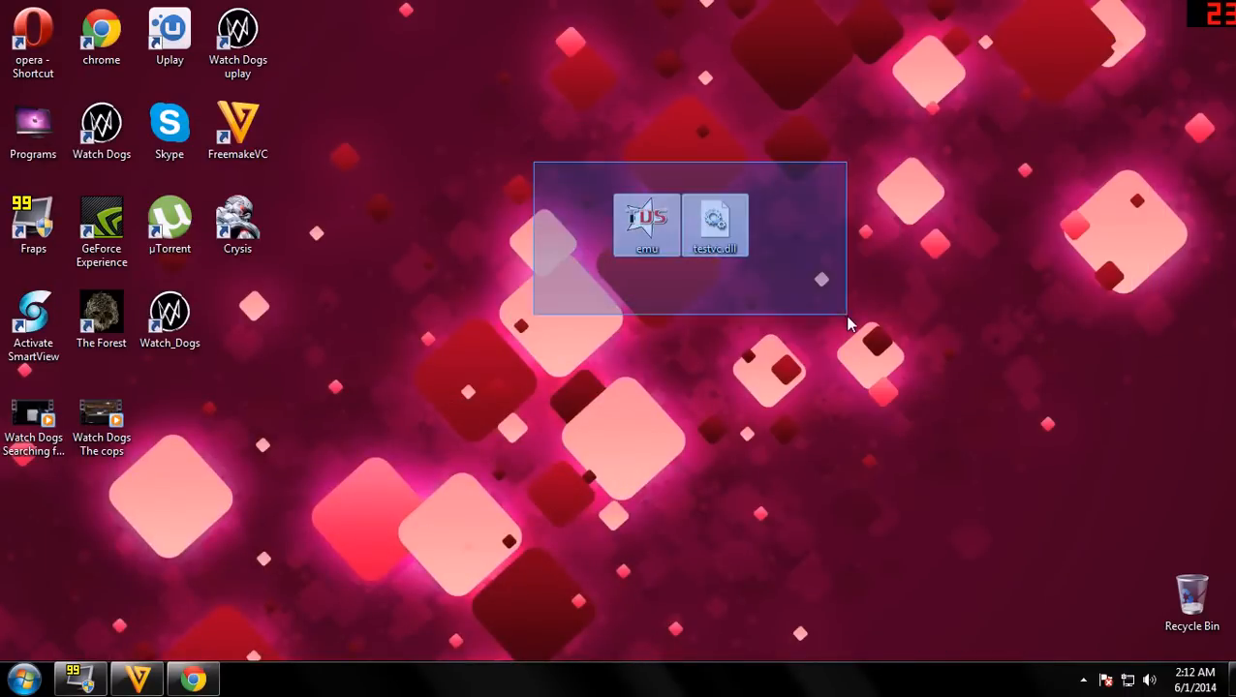
pyautogui.doubleClick(647, 217)
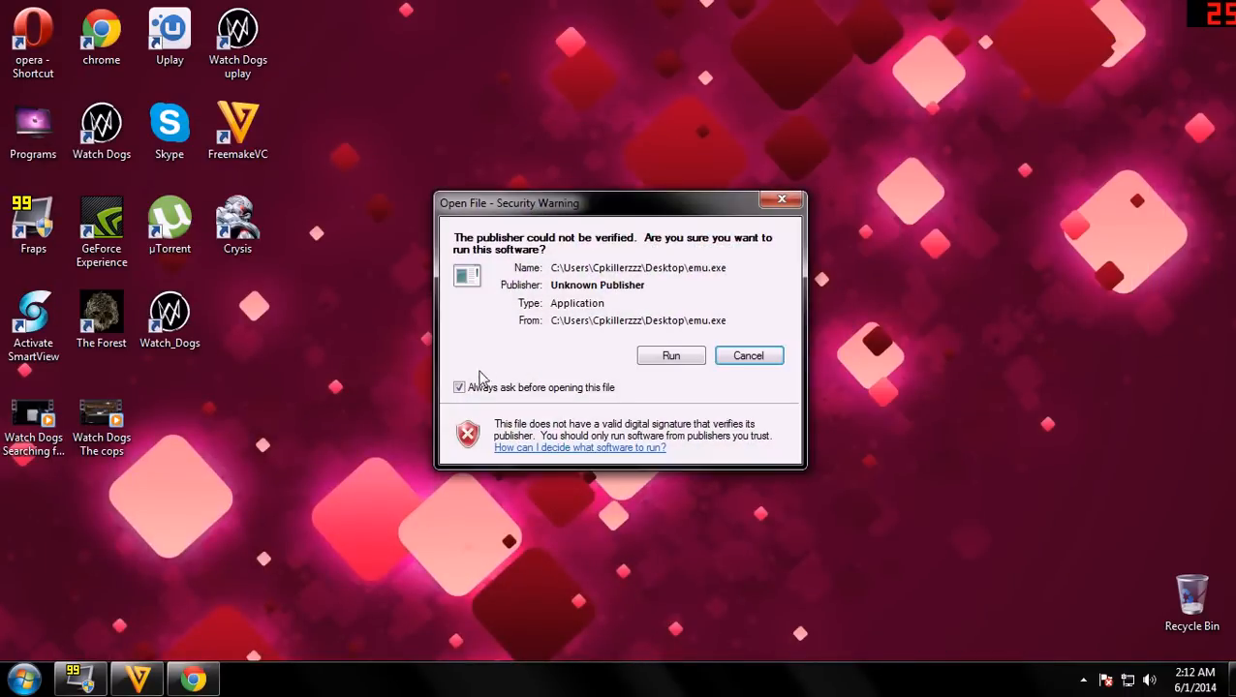
pyautogui.click(671, 356)
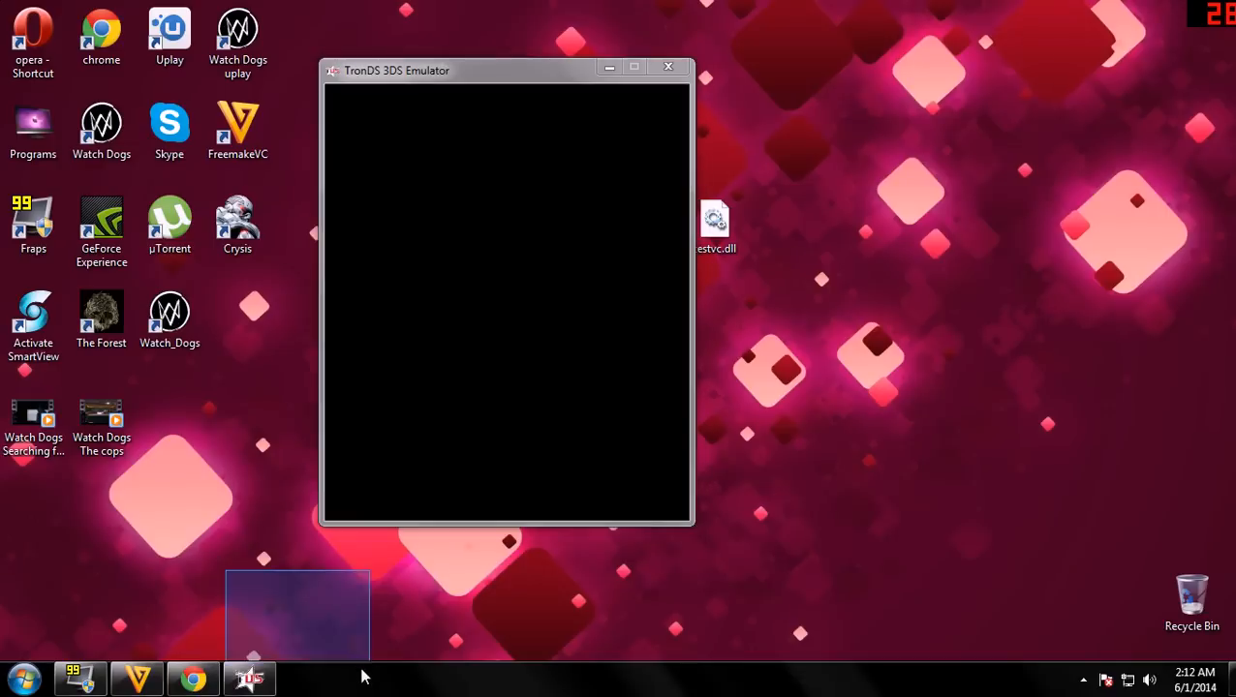
# Bring up the TronDS debugger window with General, CPUs and Memory tabs beside the display
pyautogui.click(667, 66)
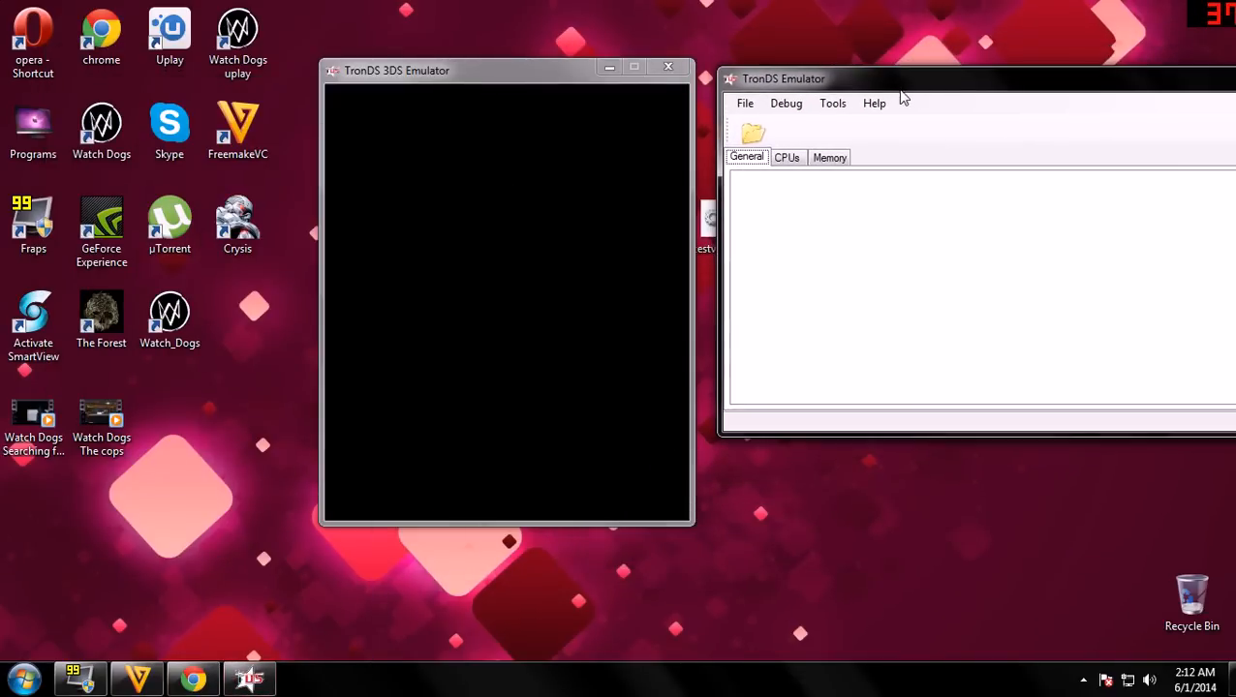
pyautogui.moveTo(895, 101)
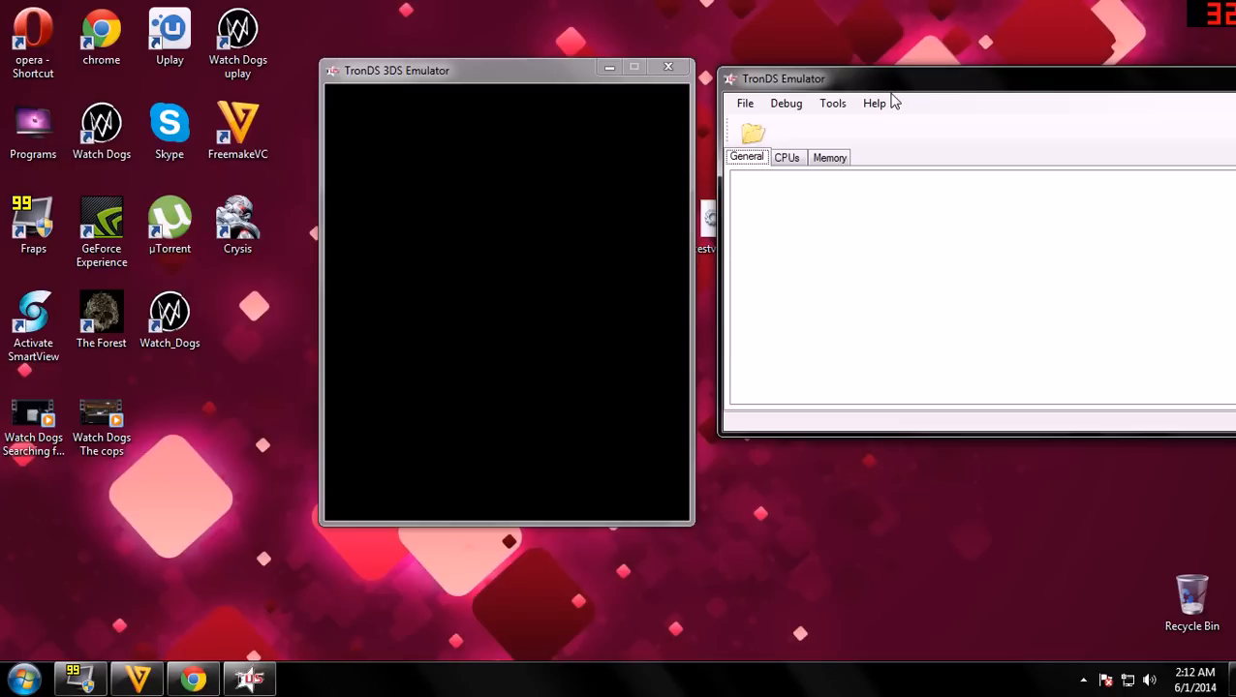
pyautogui.moveTo(194, 678)
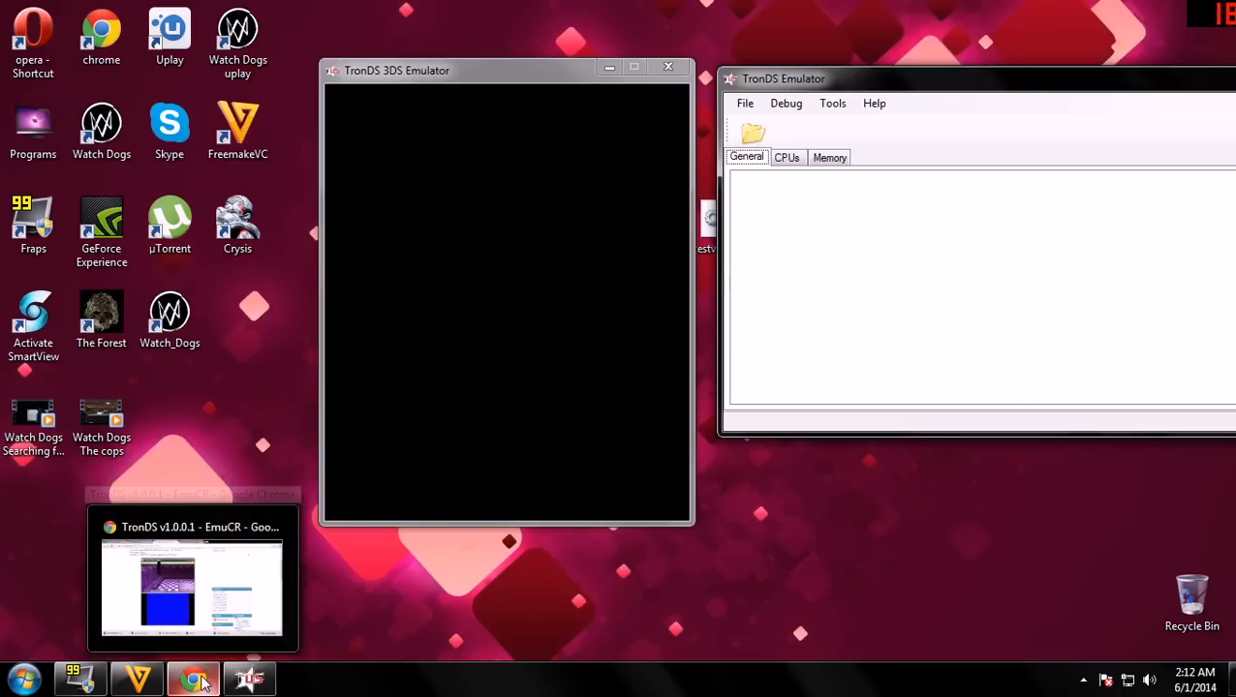
pyautogui.moveTo(1065, 546)
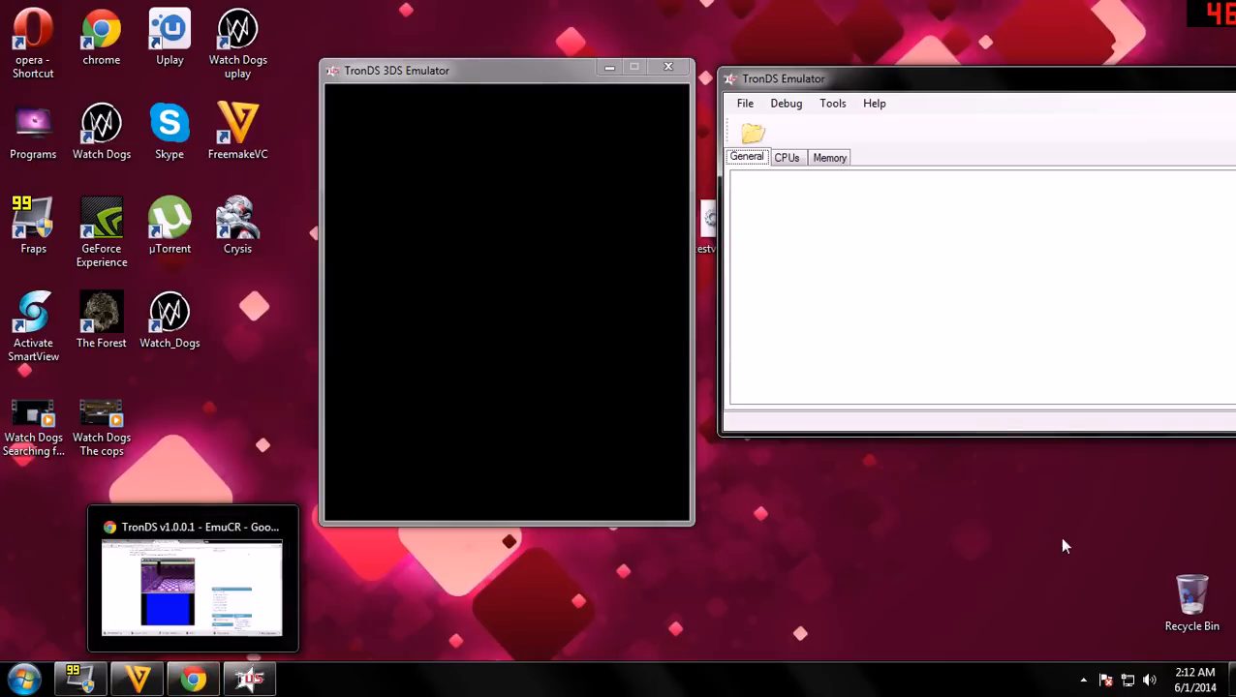